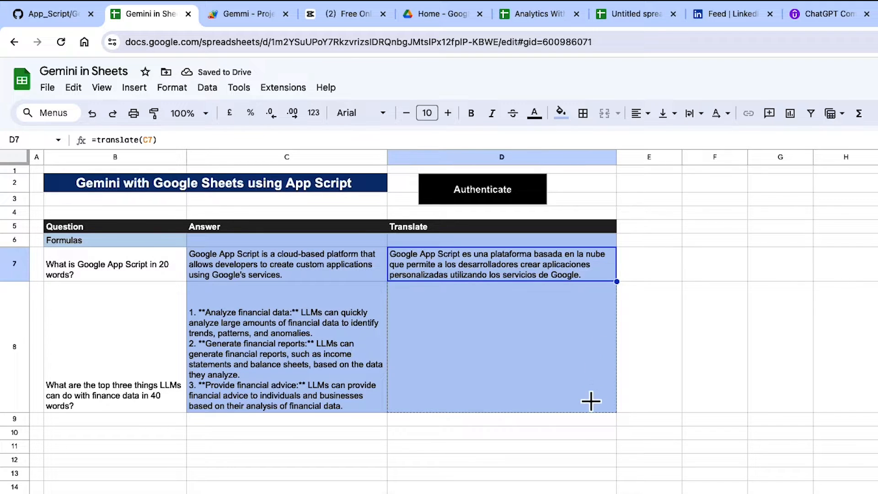
Step: Copy the =translate formula from D7 down to D8 so row 8 loads its Spanish translation
{"action": "left_click_drag", "start_coordinate": [615, 281], "coordinate": [616, 412]}
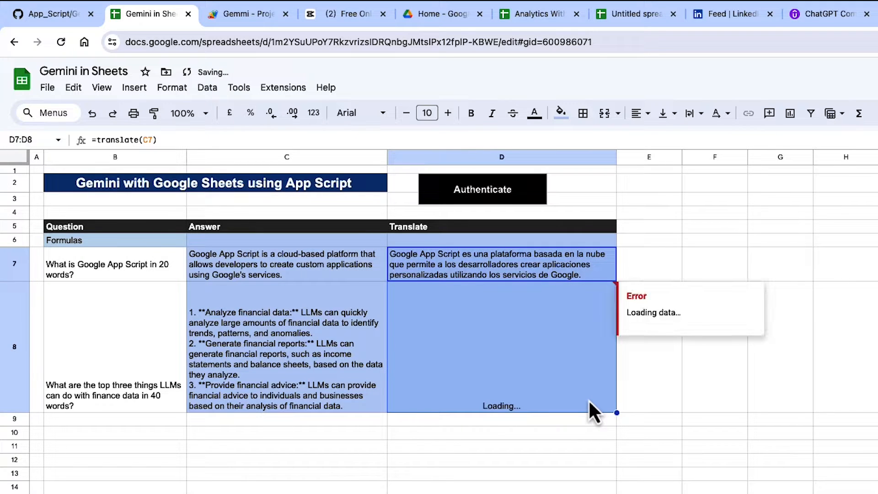
Step: Accept the Cloud free trial terms and show the BigQueryCourse project's product navigation menu
{"action": "left_click", "coordinate": [718, 9]}
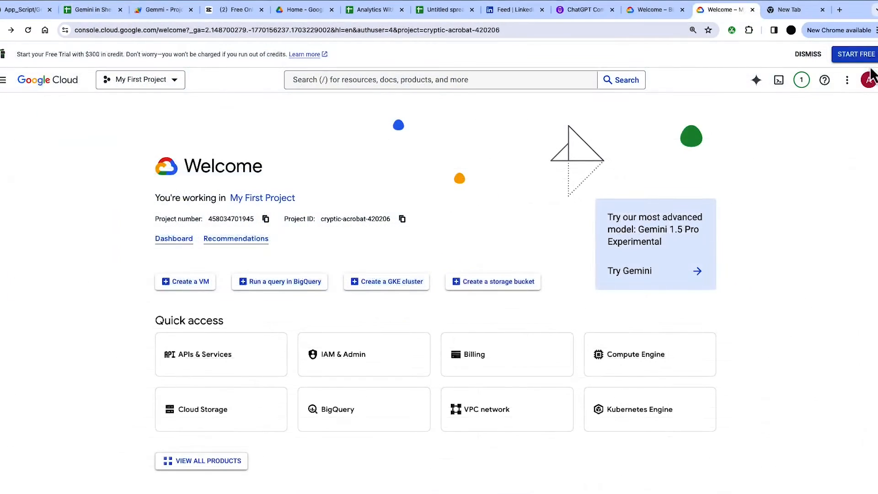
{"action": "left_click", "coordinate": [855, 54]}
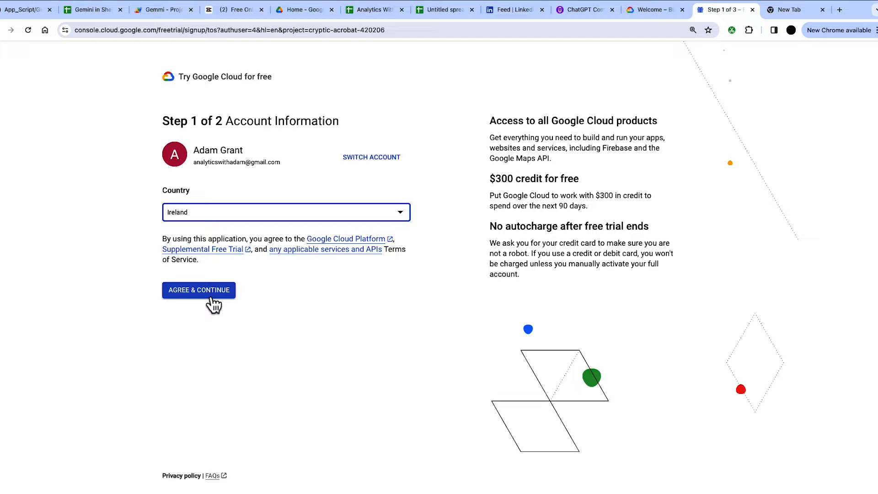
{"action": "left_click", "coordinate": [198, 290]}
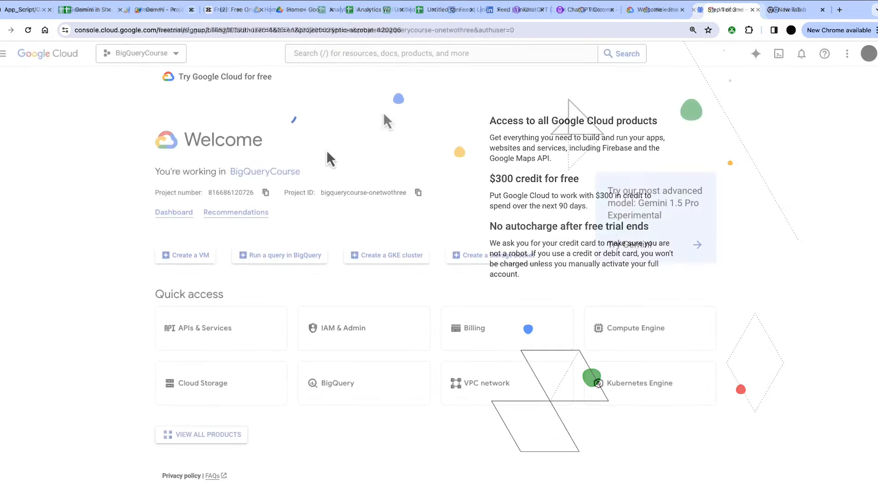
{"action": "left_click", "coordinate": [141, 54]}
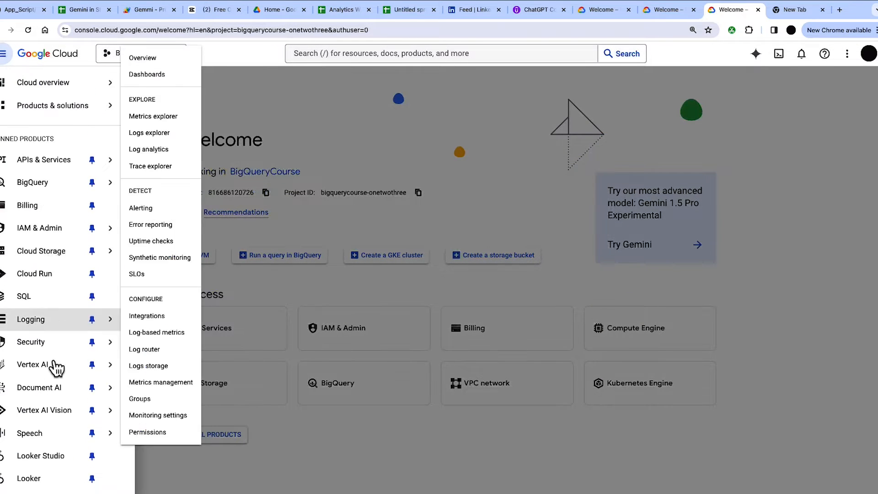
Step: Go to Vertex AI's Model Garden and show the Gemini 1.0 Pro model overview
{"action": "left_click", "coordinate": [32, 364]}
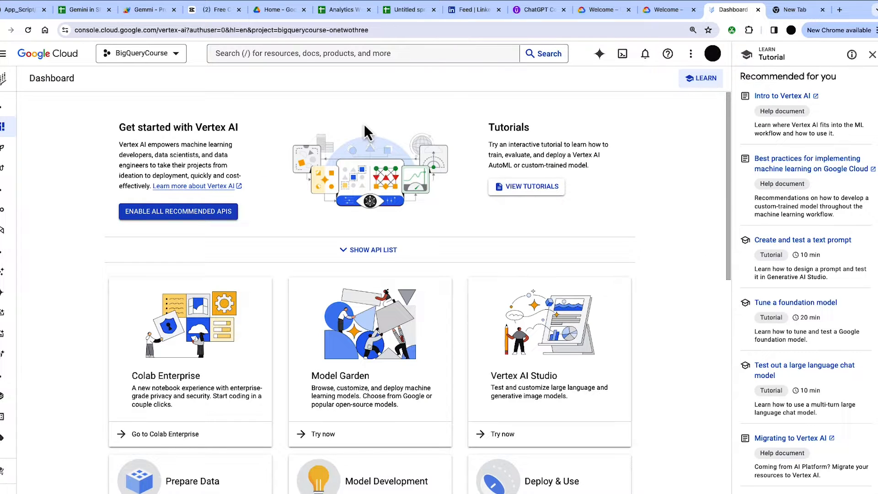
{"action": "left_click", "coordinate": [323, 433]}
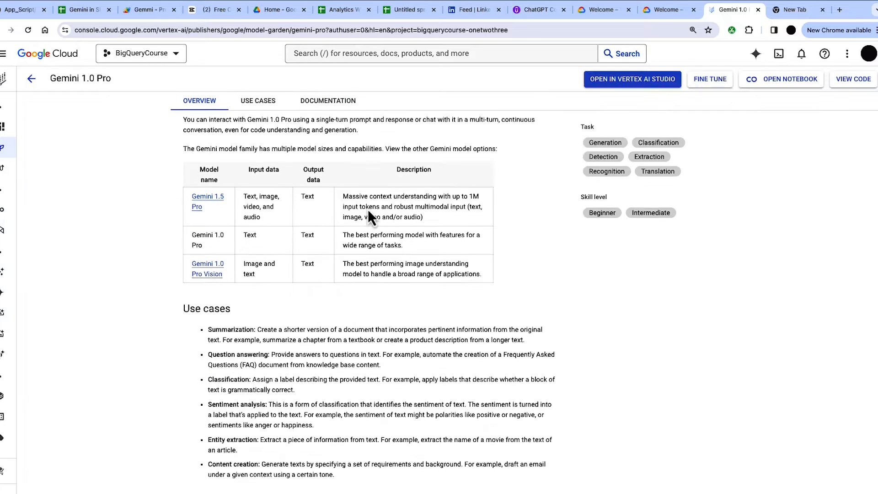
Step: Review the Gemini API reference's HTTP request URL, comparing it with the existing Apps Script project
{"action": "left_click", "coordinate": [328, 100]}
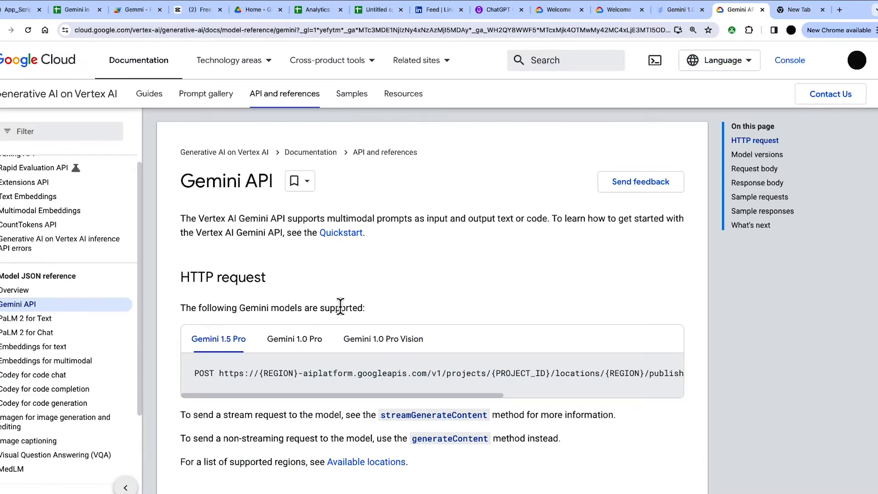
{"action": "scroll", "scroll_direction": "down", "scroll_amount": 3}
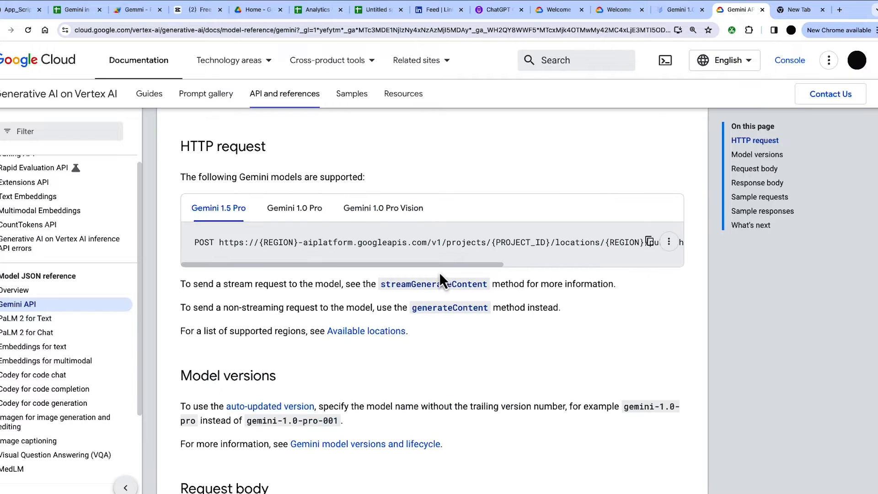
{"action": "left_click", "coordinate": [133, 9]}
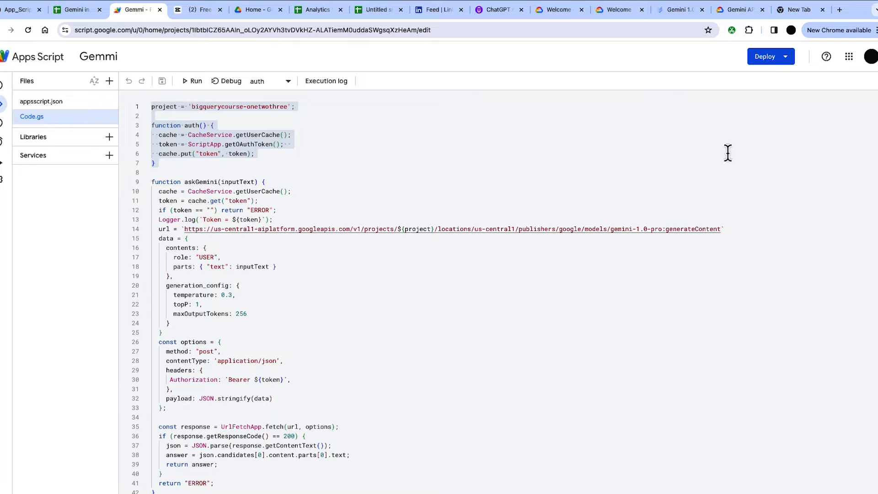
{"action": "left_click", "coordinate": [740, 9]}
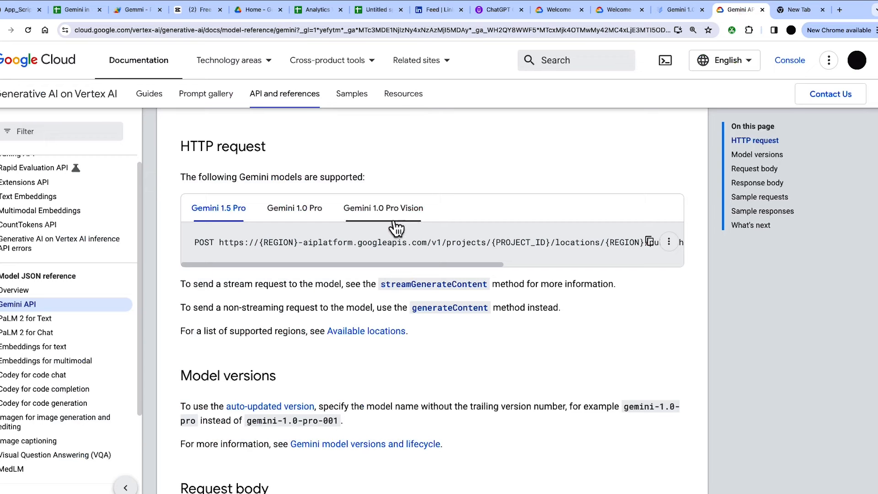
{"action": "mouse_move", "coordinate": [455, 274]}
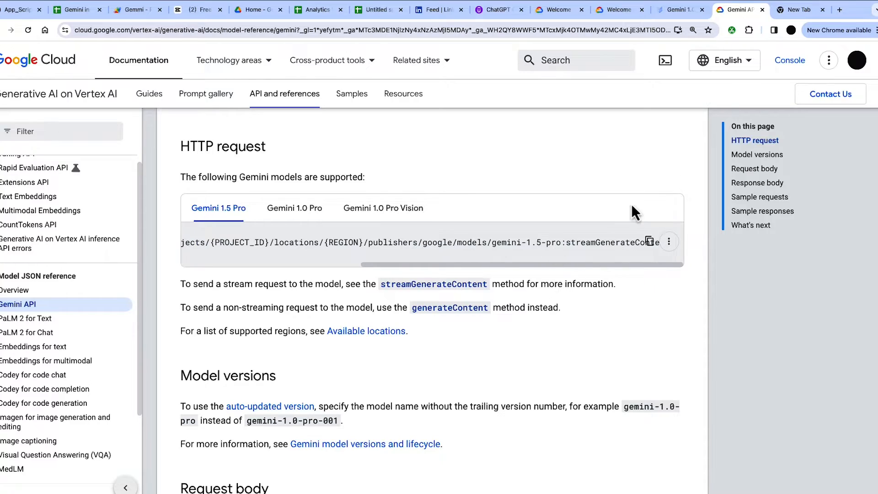
Step: Switch to the blank Untitled spreadsheet and show its Extensions menu
{"action": "left_click", "coordinate": [537, 10]}
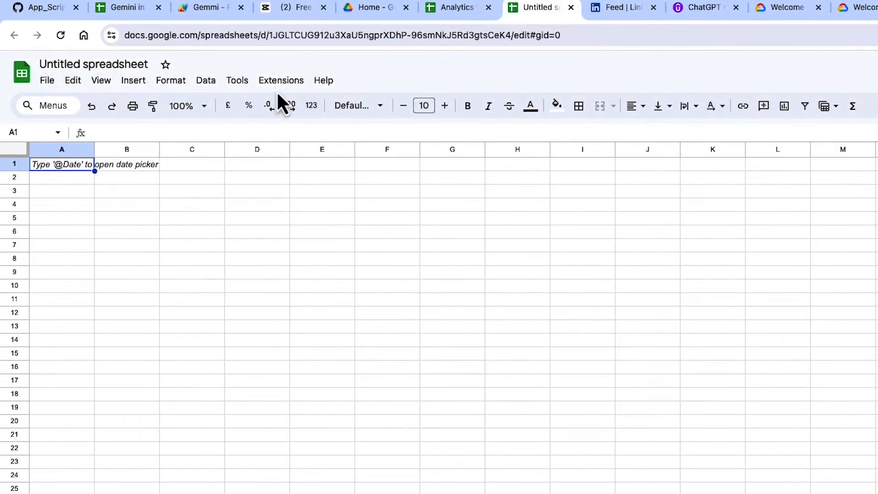
{"action": "left_click", "coordinate": [281, 80]}
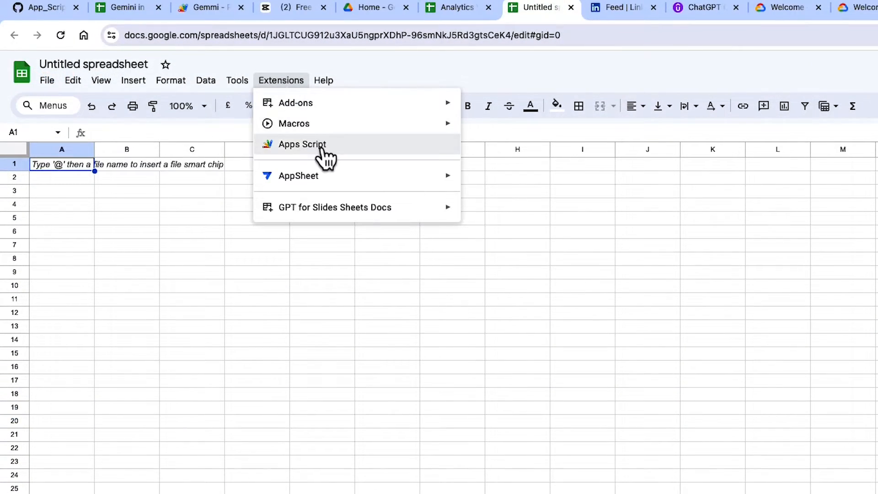
{"action": "mouse_move", "coordinate": [355, 148]}
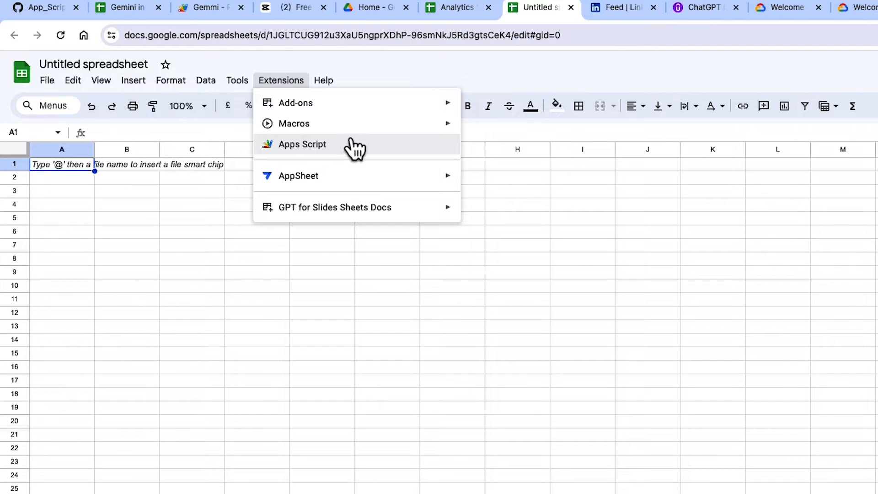
Step: Create an Apps Script project for the sheet and enable showing appsscript.json in the editor
{"action": "left_click", "coordinate": [301, 144]}
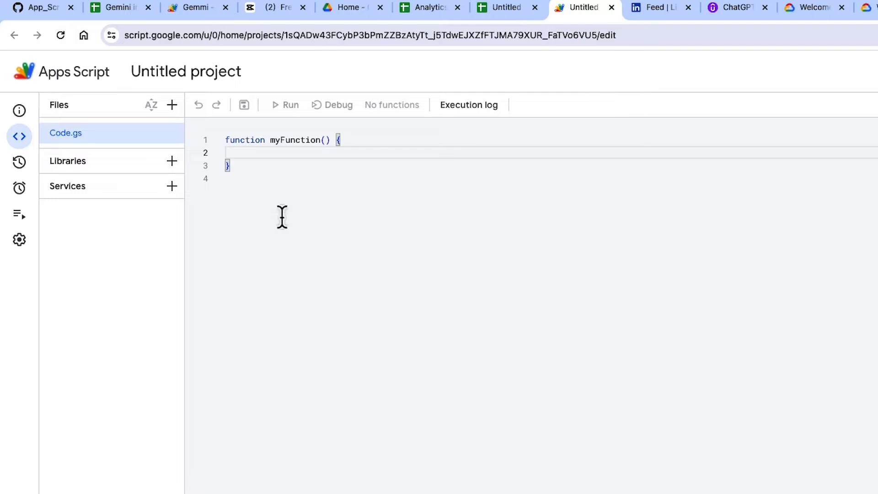
{"action": "mouse_move", "coordinate": [19, 240]}
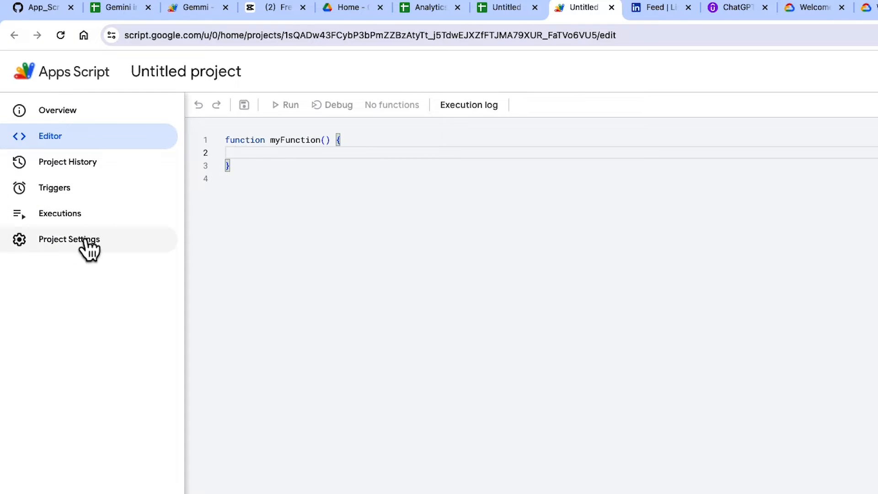
{"action": "left_click", "coordinate": [69, 239]}
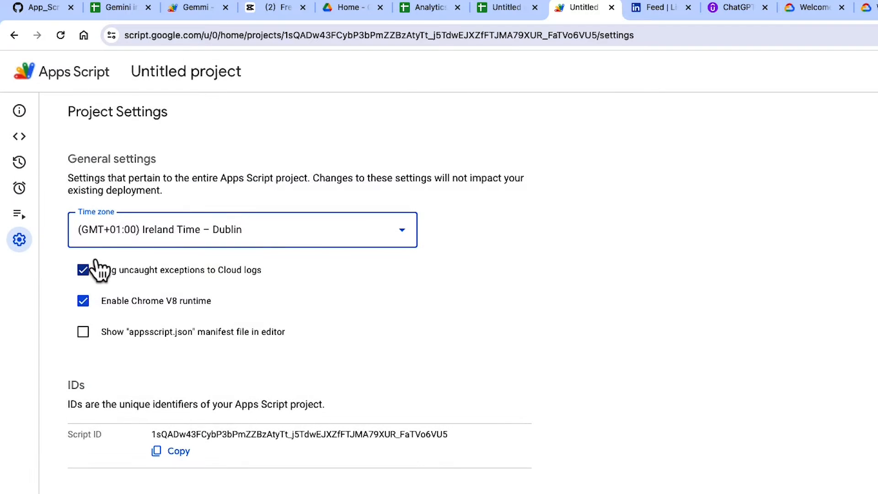
{"action": "left_click", "coordinate": [83, 331]}
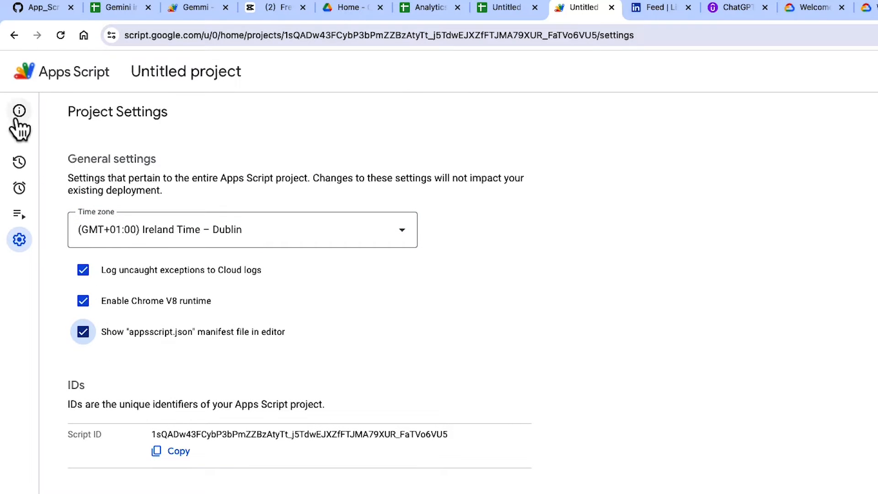
{"action": "left_click", "coordinate": [20, 135]}
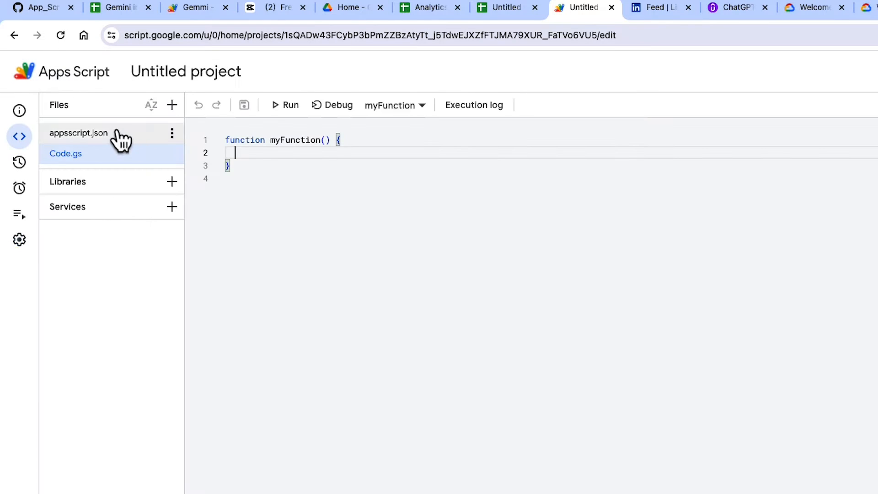
Step: Paste the manifest with spreadsheets.currentonly, script.external_request and cloud-platform scopes and save
{"action": "left_click", "coordinate": [78, 132]}
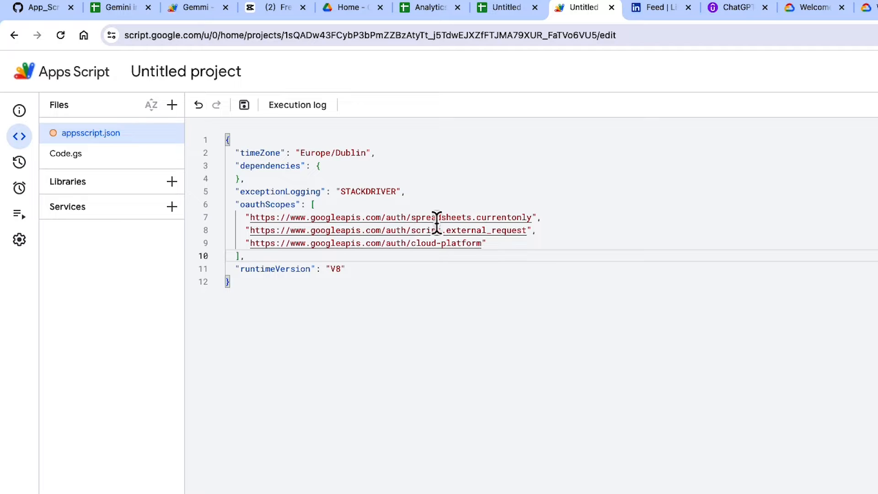
{"action": "mouse_move", "coordinate": [389, 168]}
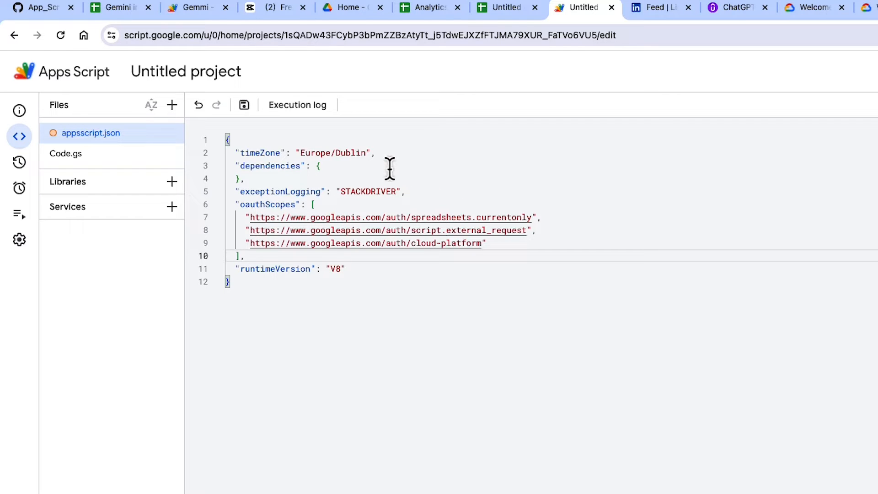
{"action": "mouse_move", "coordinate": [443, 185]}
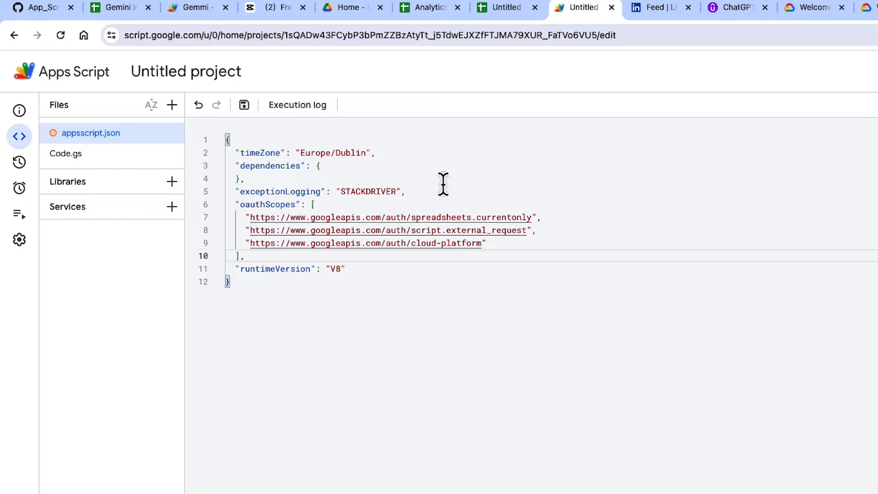
{"action": "mouse_move", "coordinate": [244, 105]}
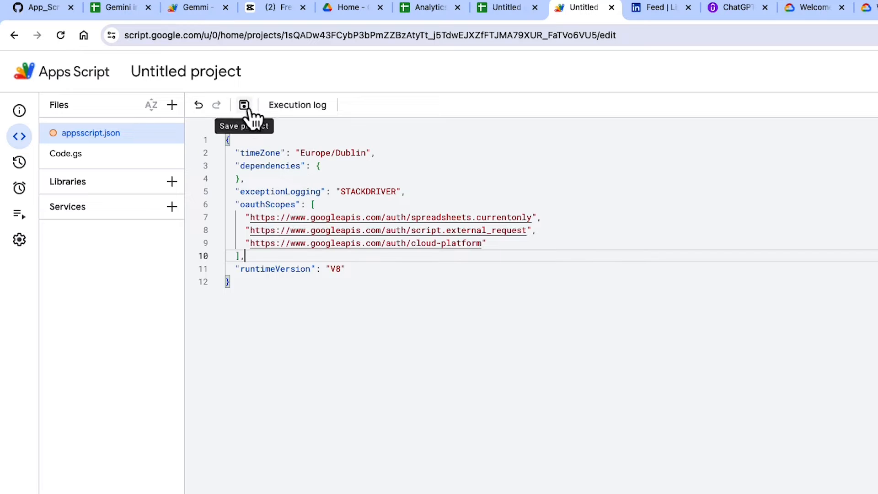
{"action": "left_click", "coordinate": [244, 105]}
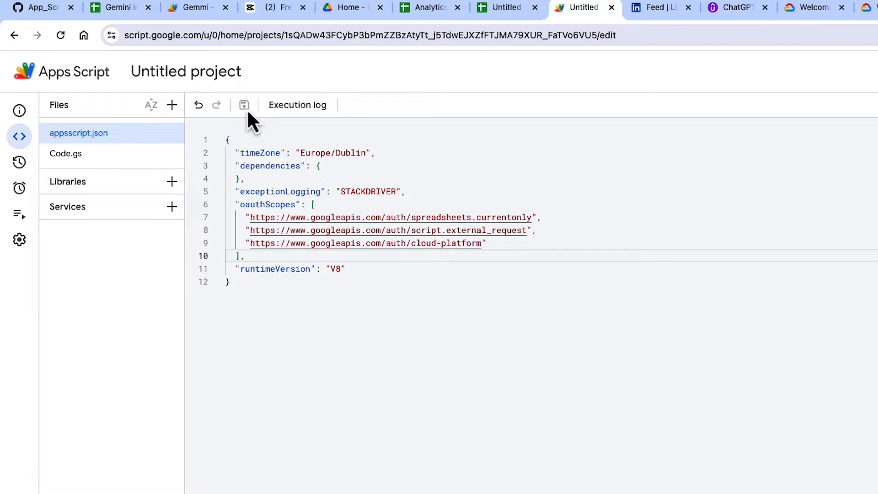
Step: Replace Code.gs with the project ID, token-caching auth and askGemini functions, selecting auth to run
{"action": "left_click", "coordinate": [66, 154]}
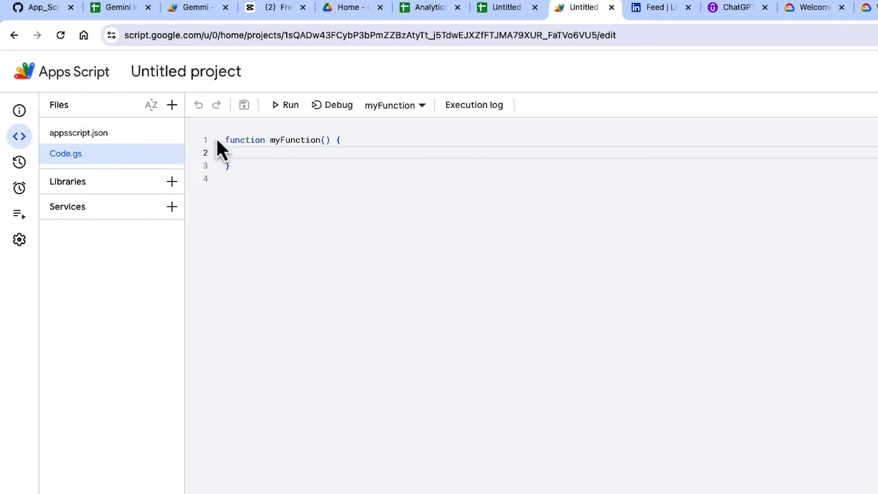
{"action": "key", "text": "ctrl+a"}
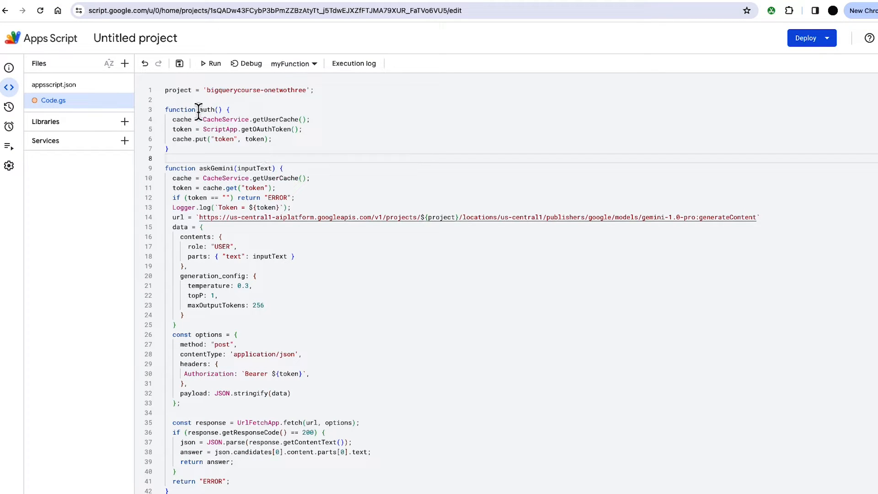
{"action": "left_click_drag", "start_coordinate": [198, 109], "coordinate": [169, 148]}
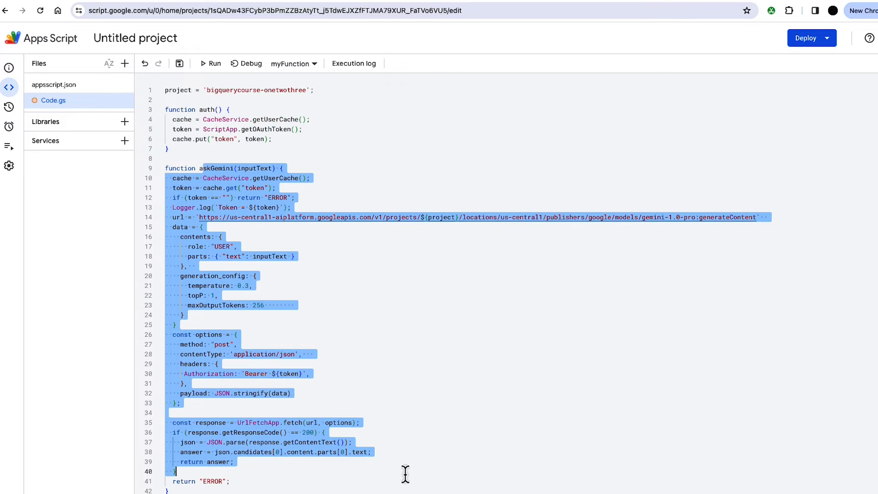
{"action": "left_click", "coordinate": [319, 233]}
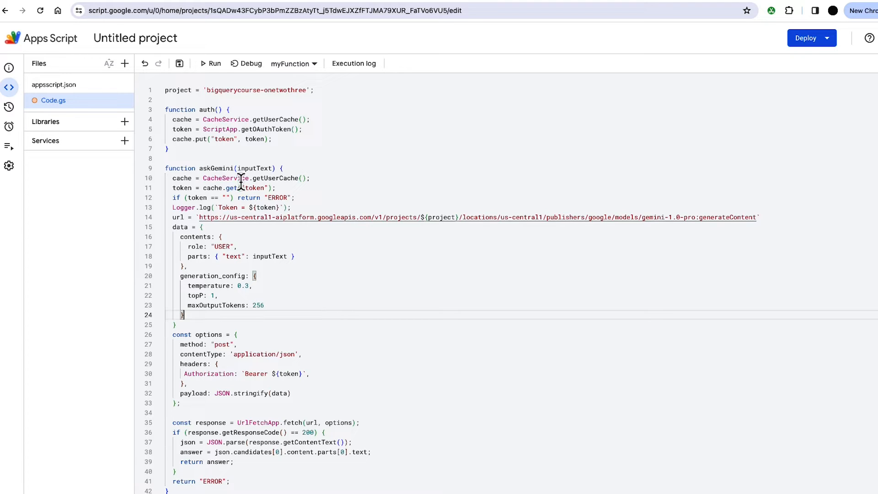
{"action": "mouse_move", "coordinate": [256, 168]}
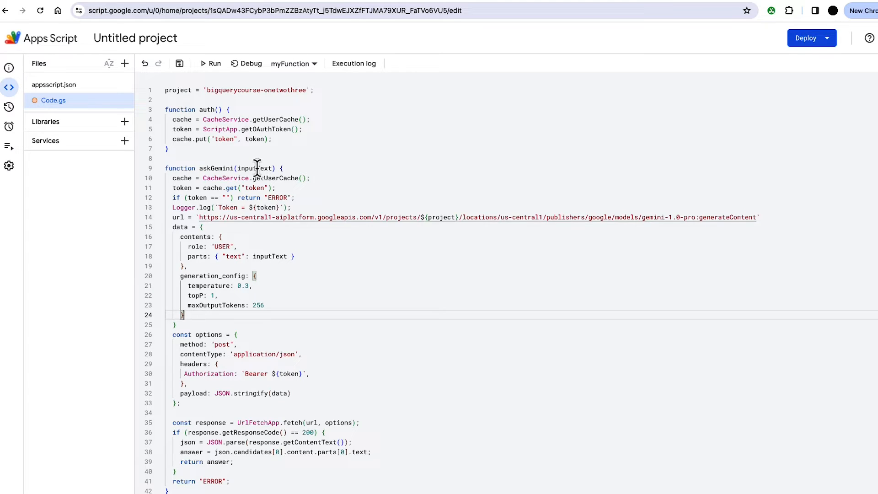
{"action": "mouse_move", "coordinate": [263, 256]}
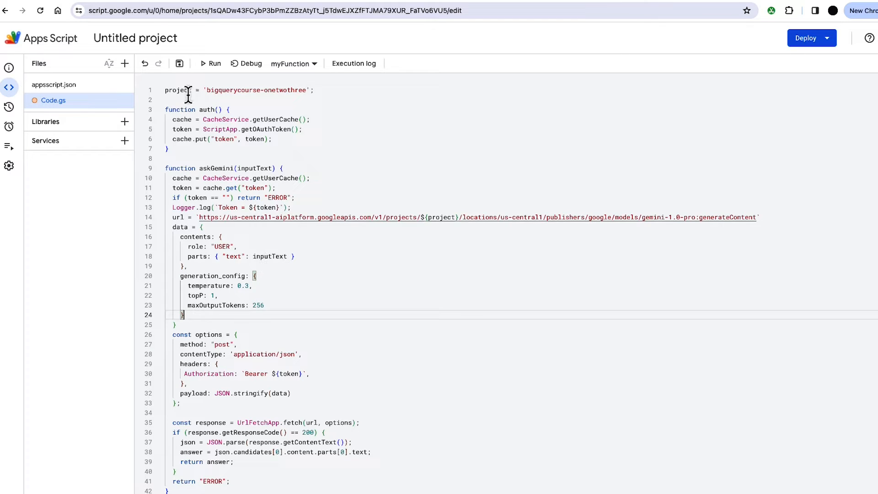
{"action": "left_click", "coordinate": [179, 63]}
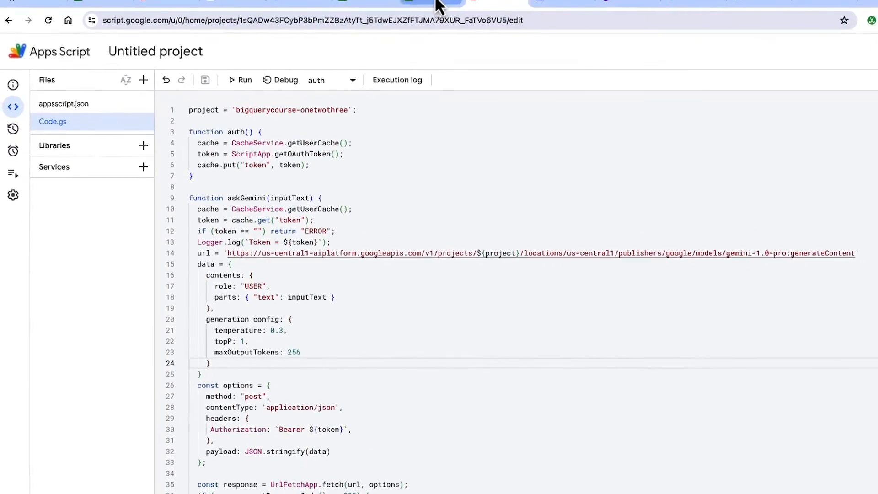
Step: Insert a drawing with a rectangle shape labelled 'Auth' onto the spreadsheet
{"action": "left_click", "coordinate": [506, 7]}
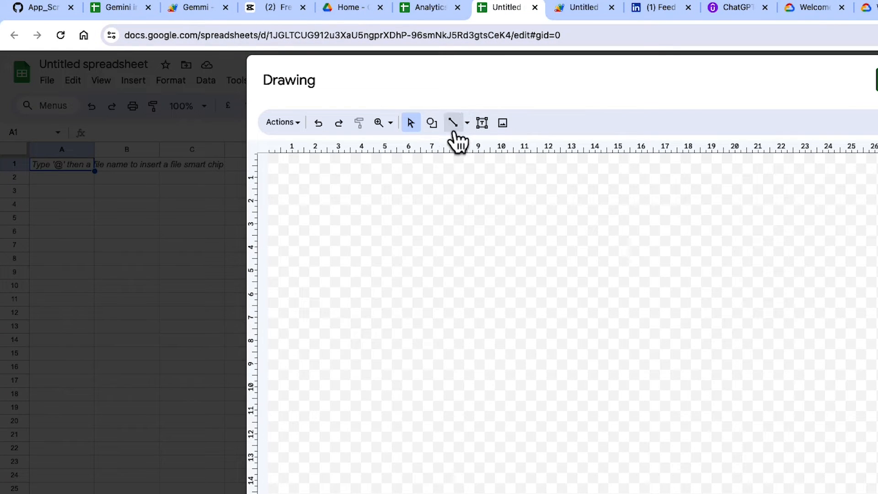
{"action": "left_click", "coordinate": [430, 123]}
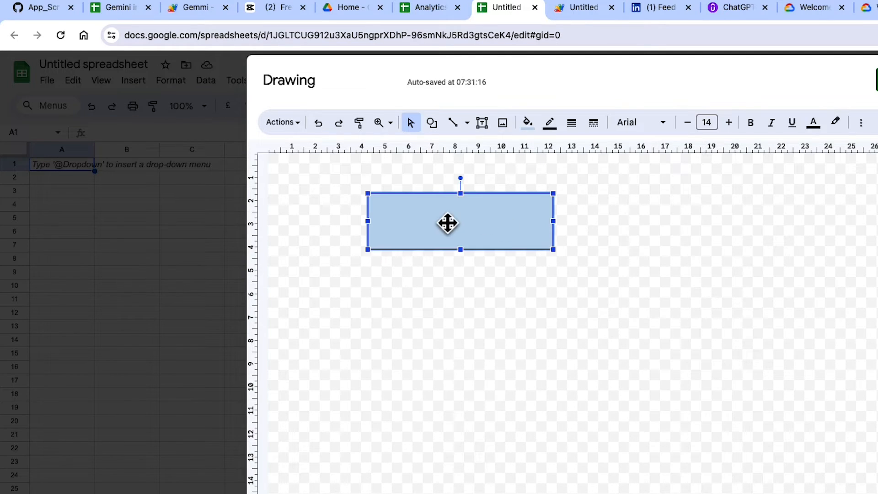
{"action": "double_click", "coordinate": [459, 222]}
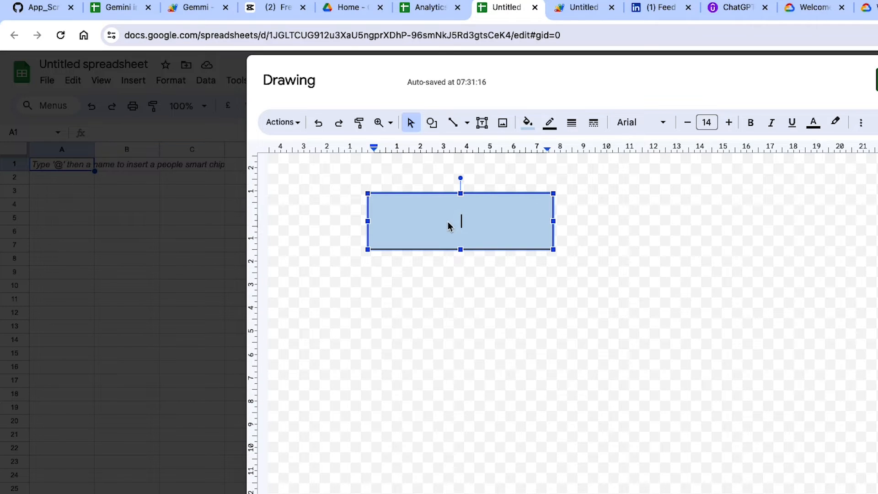
{"action": "type", "text": "Auth"}
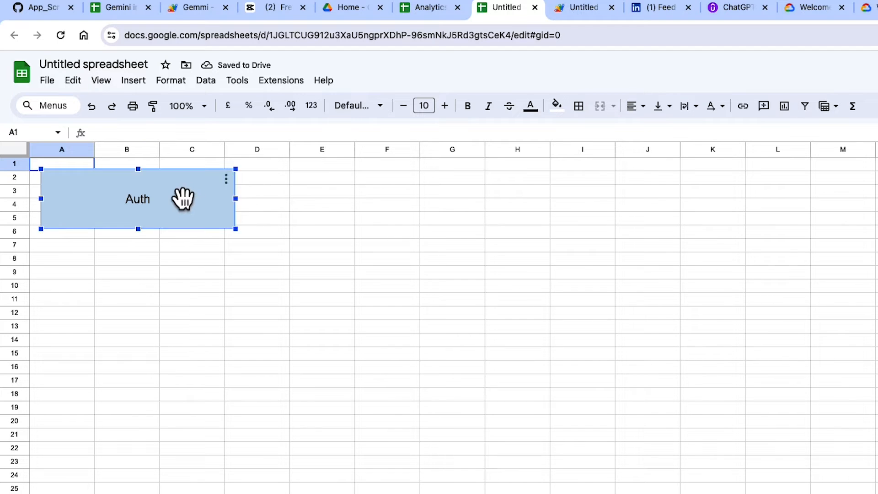
Step: Move the Auth button over columns B–D and assign it the auth script
{"action": "left_click_drag", "start_coordinate": [184, 199], "coordinate": [241, 203]}
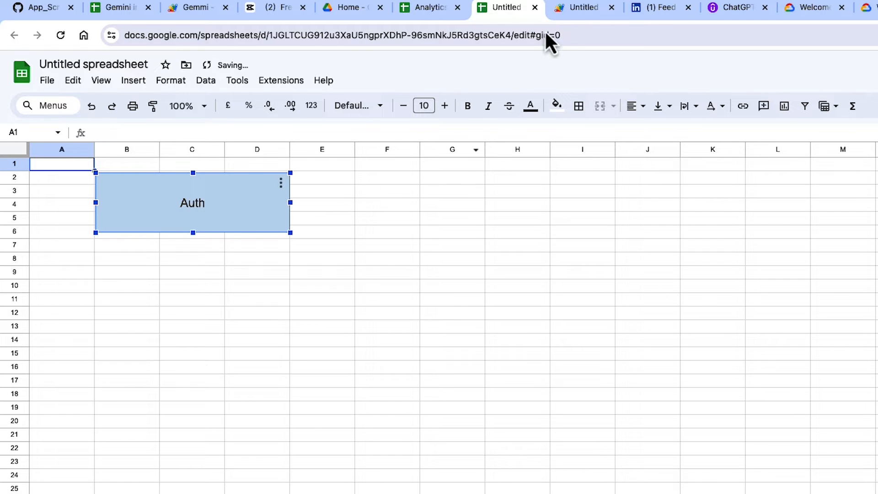
{"action": "left_click", "coordinate": [583, 8]}
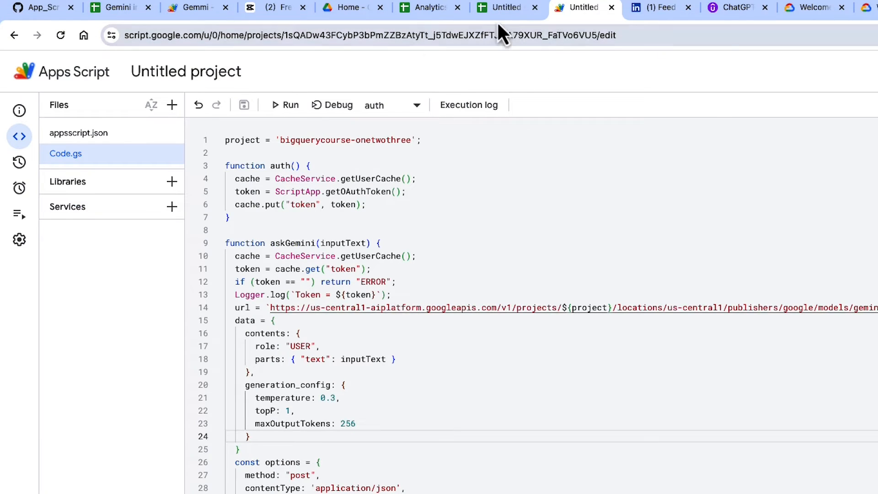
{"action": "left_click", "coordinate": [506, 7]}
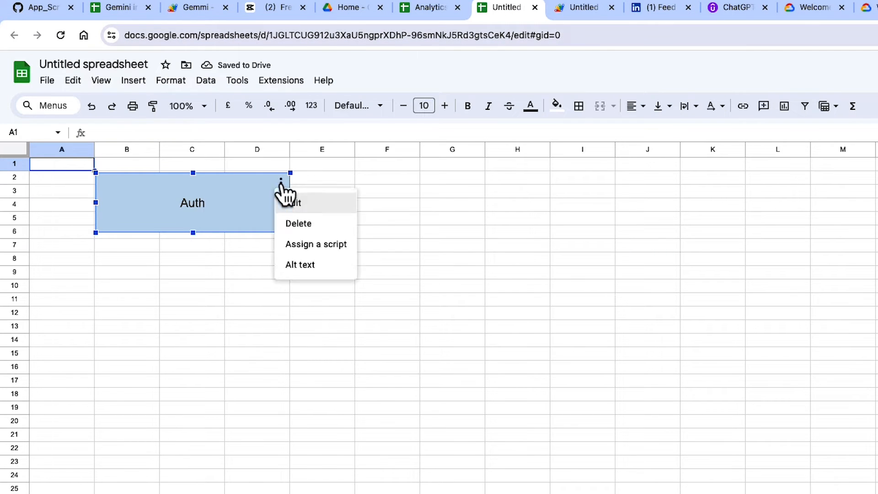
{"action": "left_click", "coordinate": [315, 243]}
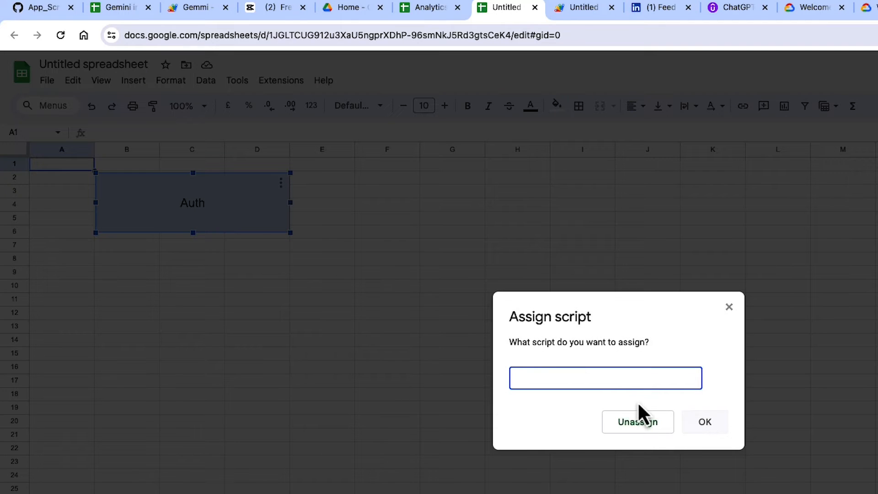
{"action": "type", "text": "auth"}
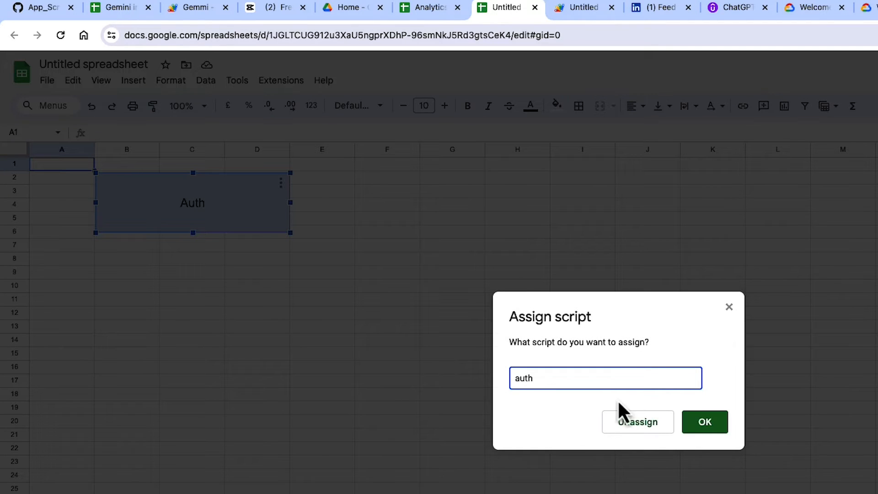
{"action": "left_click", "coordinate": [704, 421]}
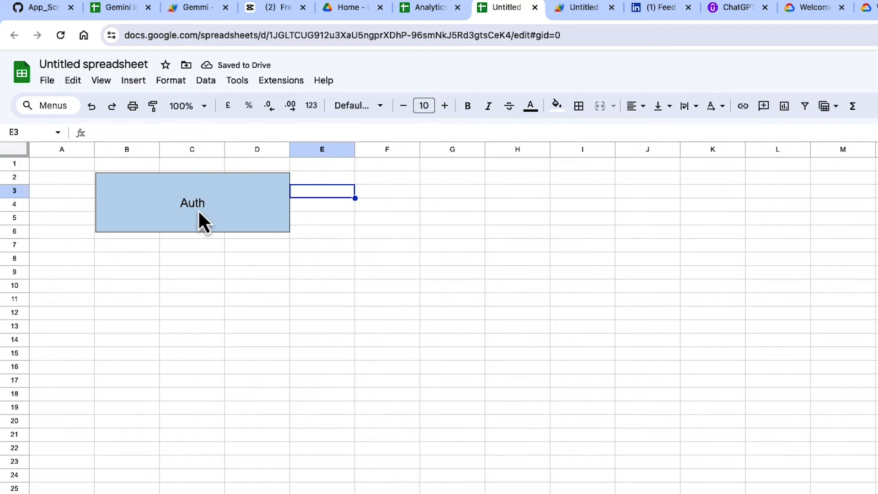
Step: Run the auth script from the button and accept its authorisation prompt
{"action": "left_click", "coordinate": [192, 203]}
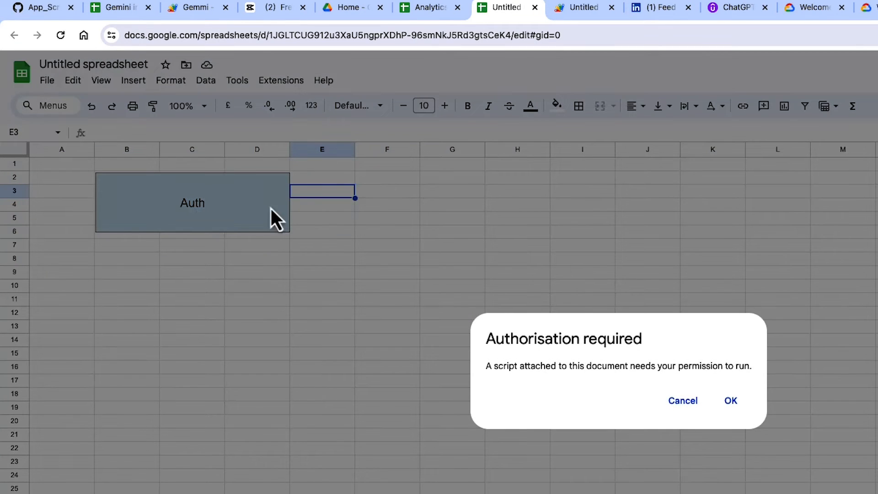
{"action": "left_click", "coordinate": [682, 401]}
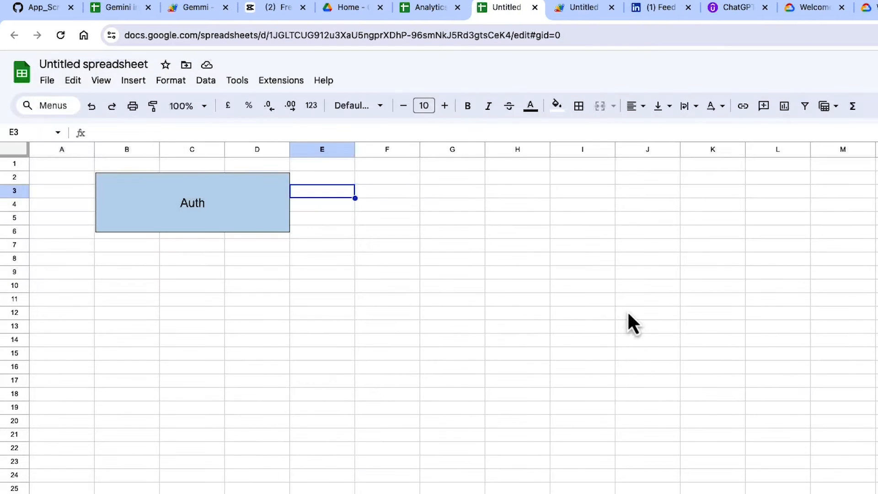
Step: Enter =askGemini("Whats the average temp in Ireland by month?") under Answers and extend it to the next question
{"action": "type", "text": "=askGemini(\"Whats the average temp in Ireland by month?\")"}
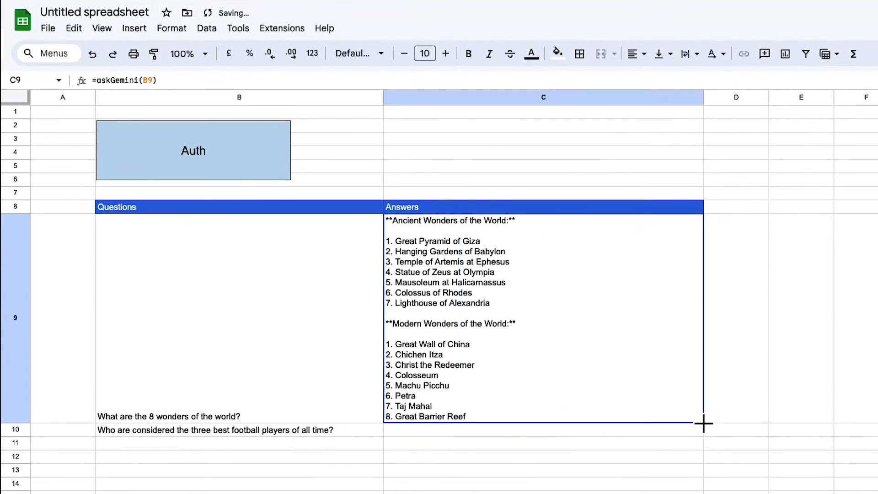
{"action": "left_click_drag", "start_coordinate": [704, 423], "coordinate": [704, 437]}
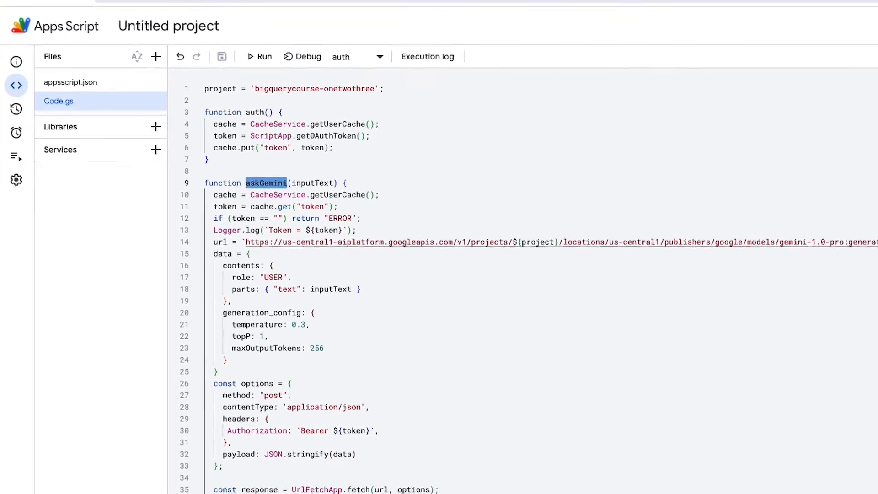
Step: Duplicate askGemini and add a prompt = "" + "" line used in the request parts
{"action": "right_click", "coordinate": [258, 183]}
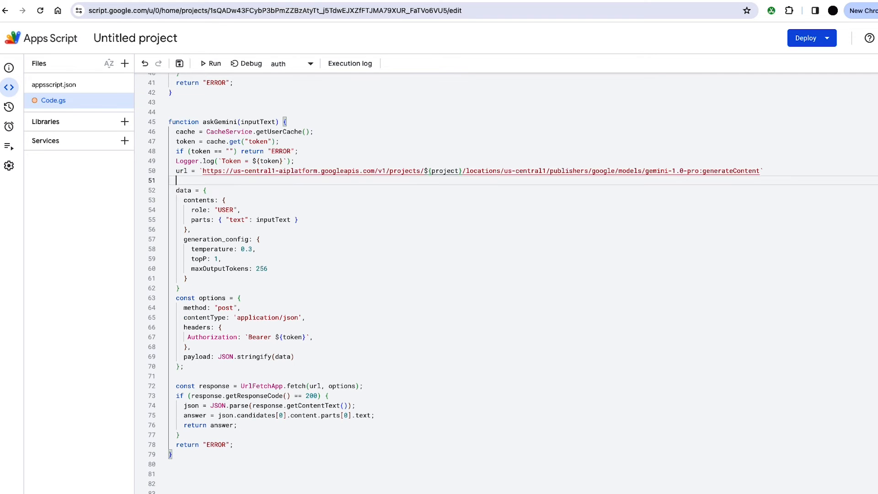
{"action": "type", "text": "prompt"}
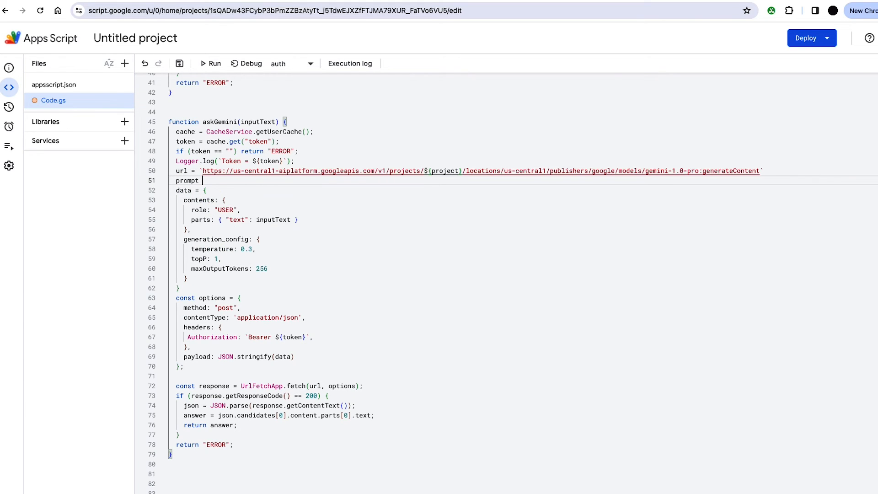
{"action": "type", "text": "= \"\" + \"\""}
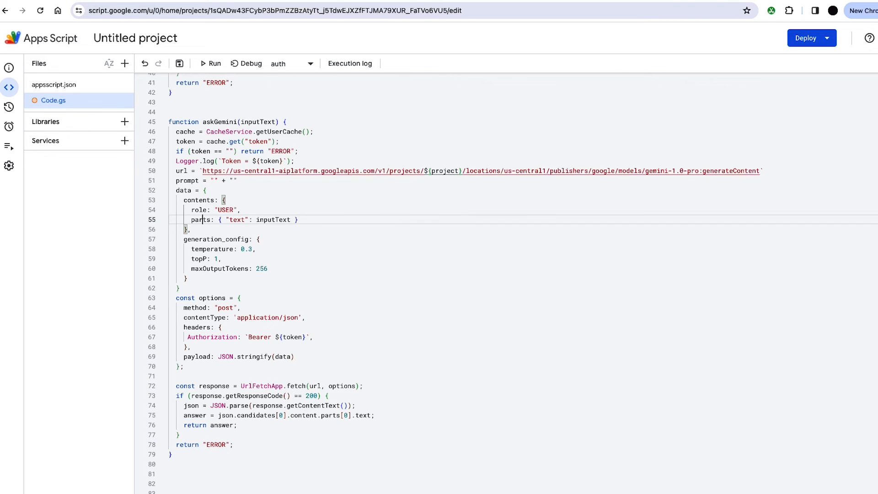
{"action": "type", "text": "prompt"}
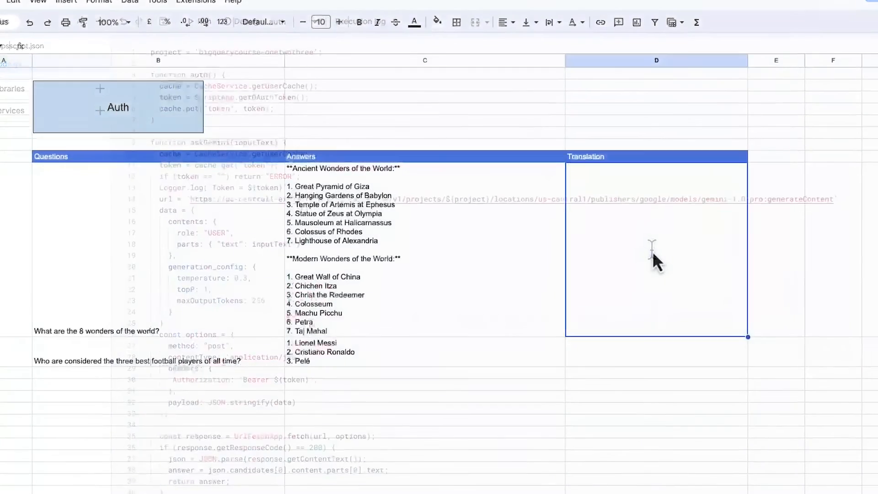
Step: Enter =translate(C9) in D9 and fill it down the Translation column
{"action": "type", "text": "=tran"}
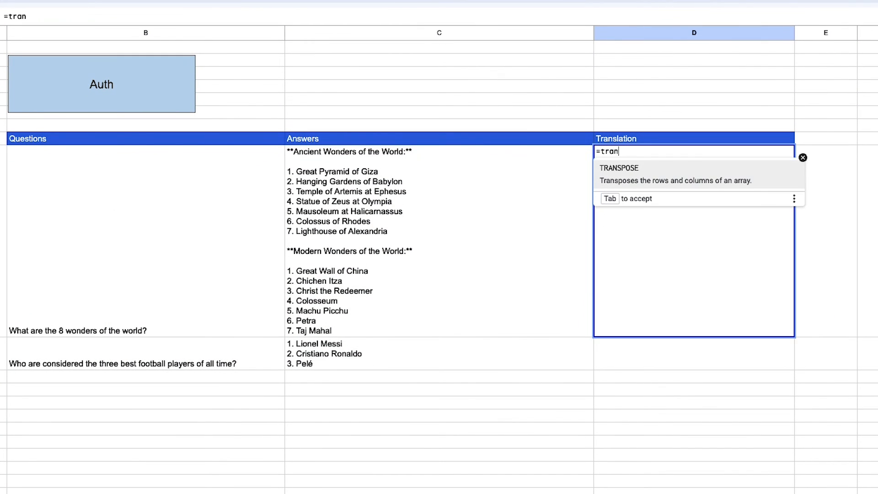
{"action": "type", "text": "slate(C9"}
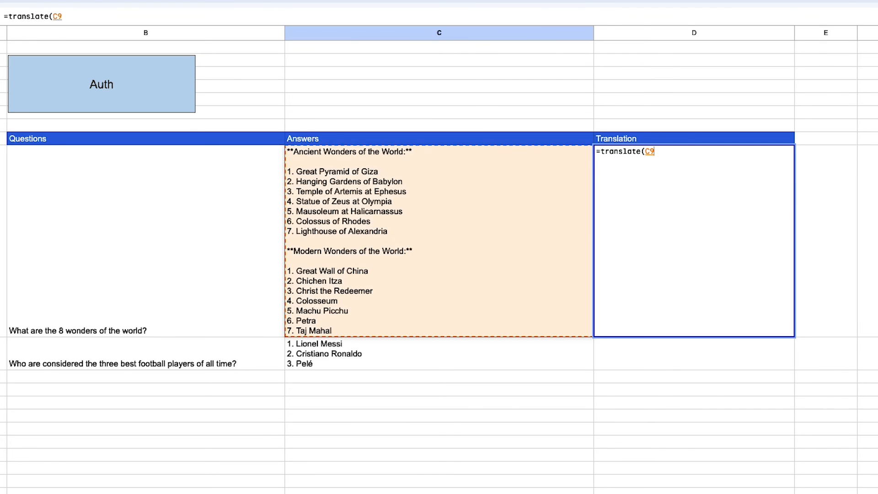
{"action": "key", "text": "enter"}
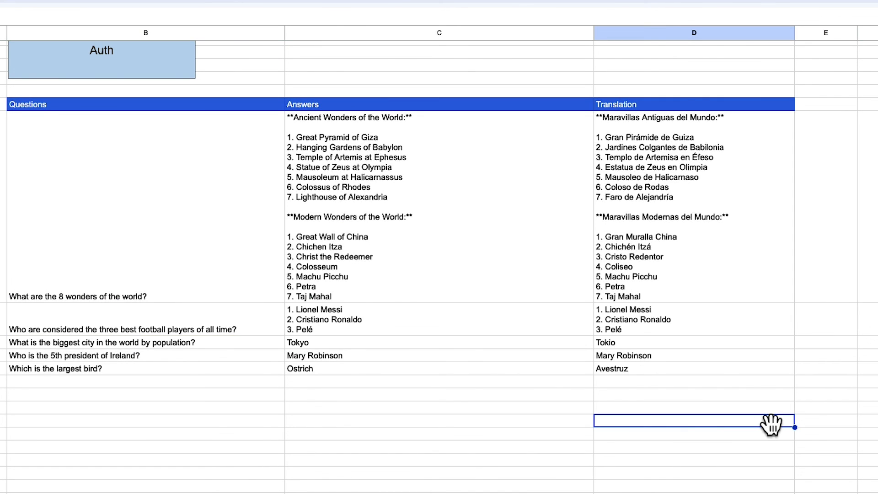
{"action": "mouse_move", "coordinate": [866, 407]}
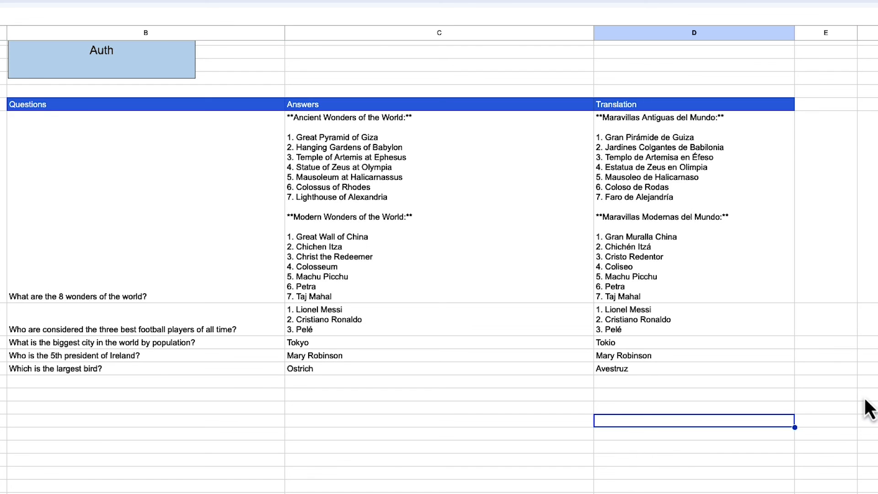